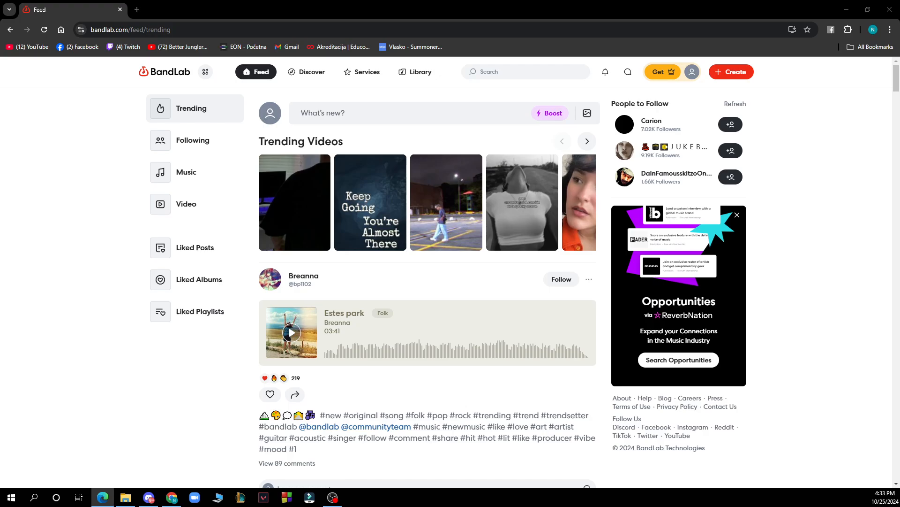
pyautogui.moveTo(217, 130)
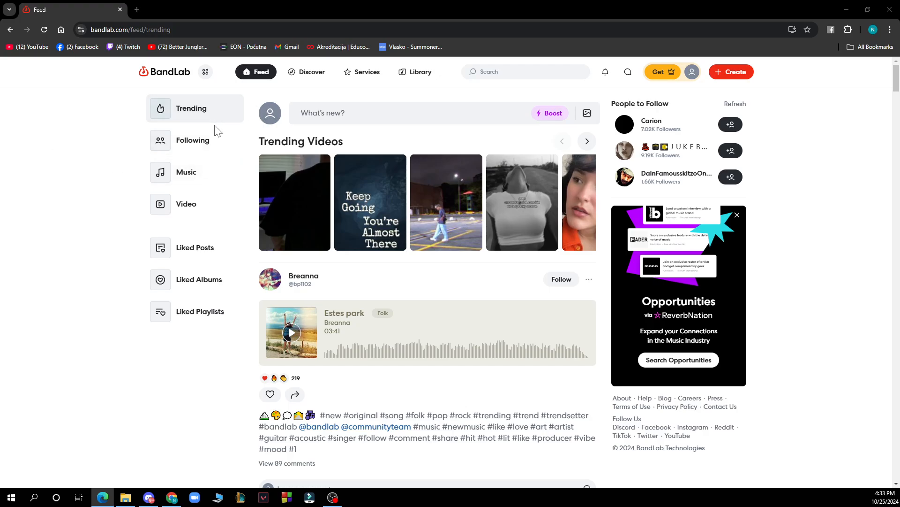
pyautogui.moveTo(82, 202)
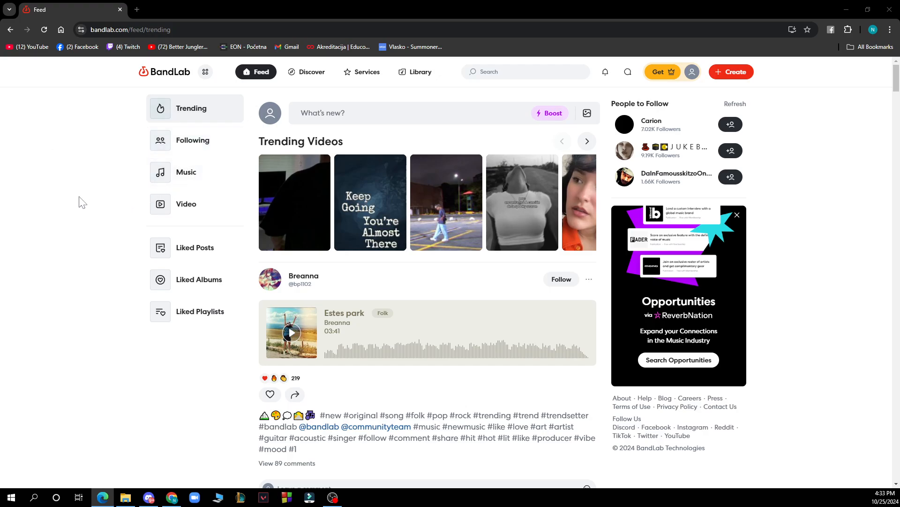
pyautogui.moveTo(87, 197)
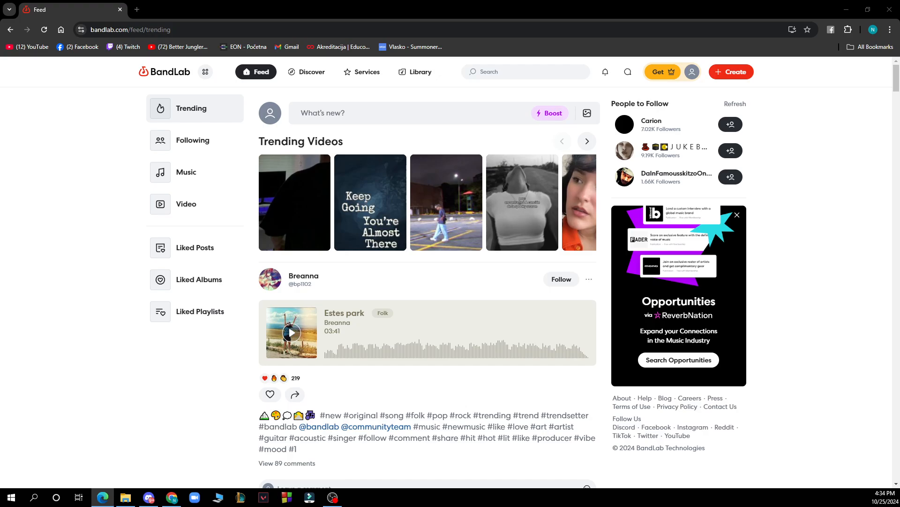
pyautogui.moveTo(692, 71)
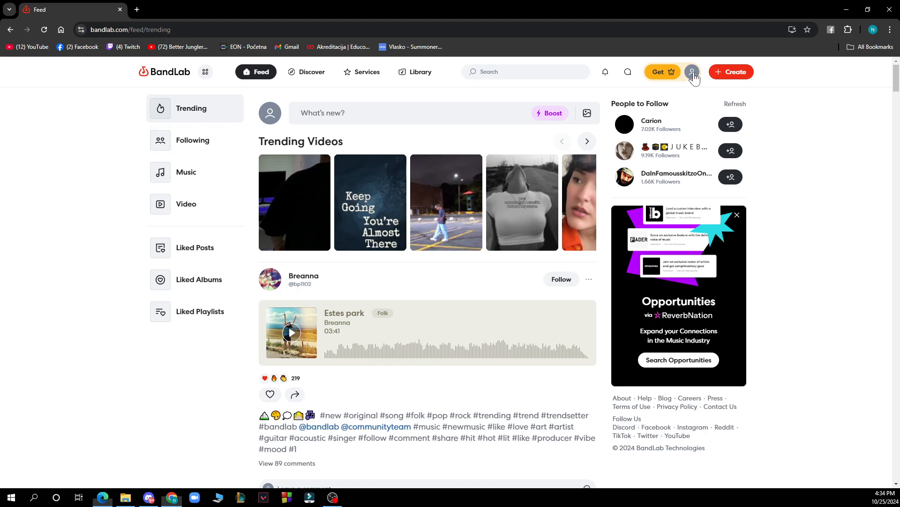
# Browse Profile Settings from the avatar menu, then go back to the public profile page
pyautogui.click(693, 72)
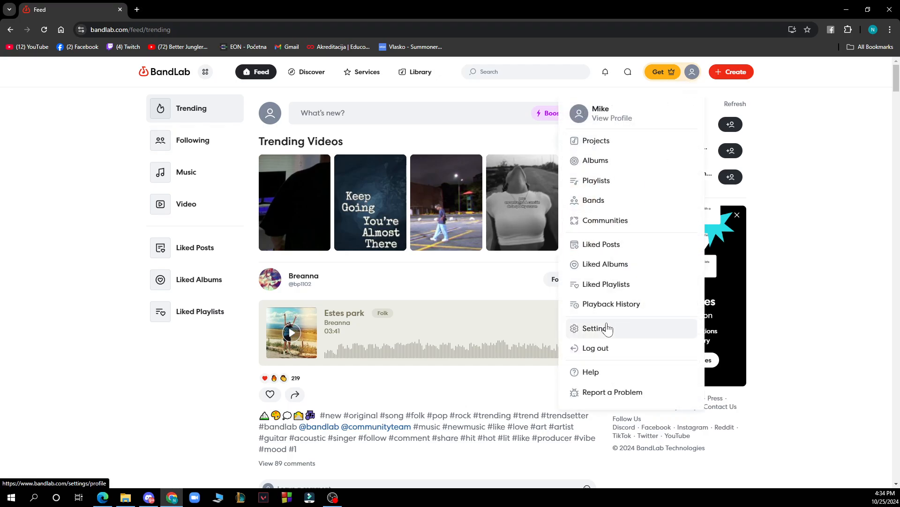
pyautogui.click(597, 327)
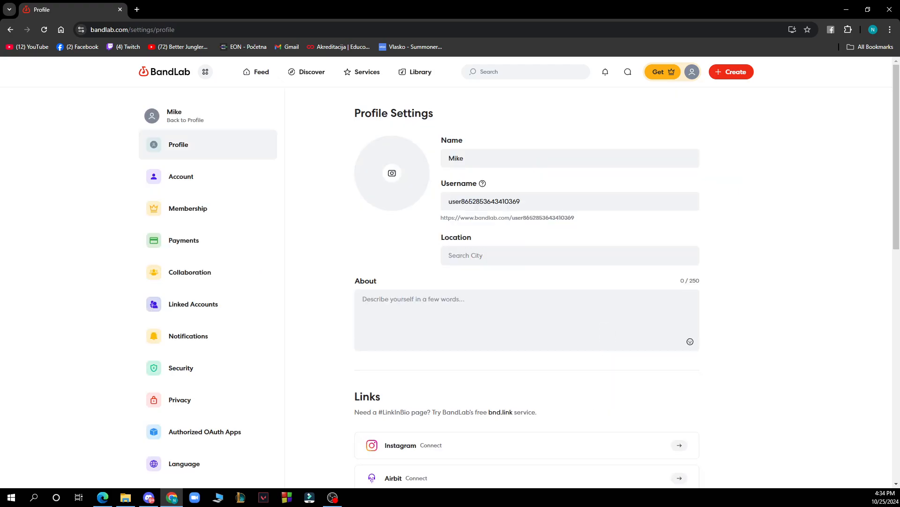
pyautogui.scroll(-3)
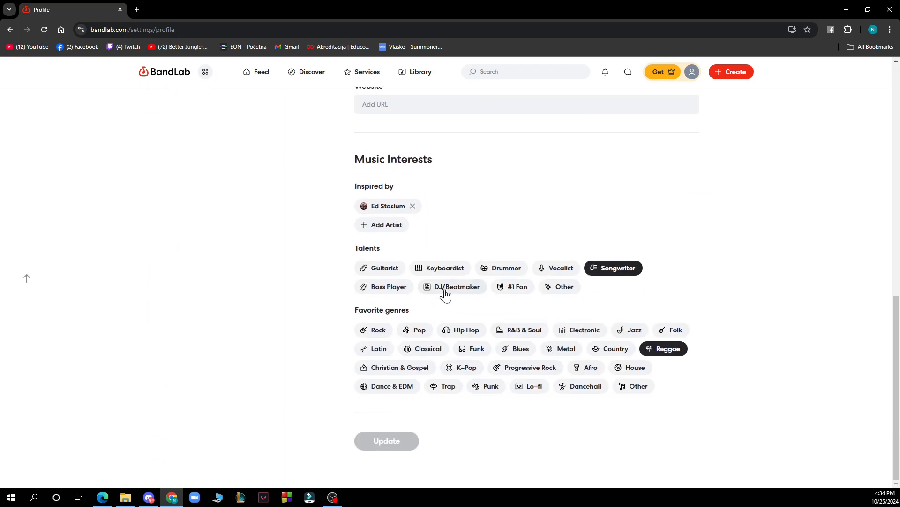
pyautogui.scroll(3)
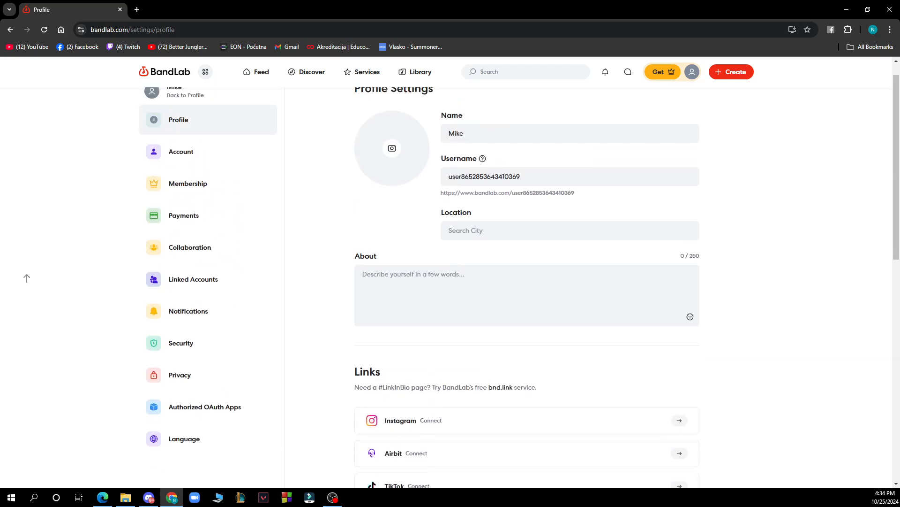
pyautogui.scroll(3)
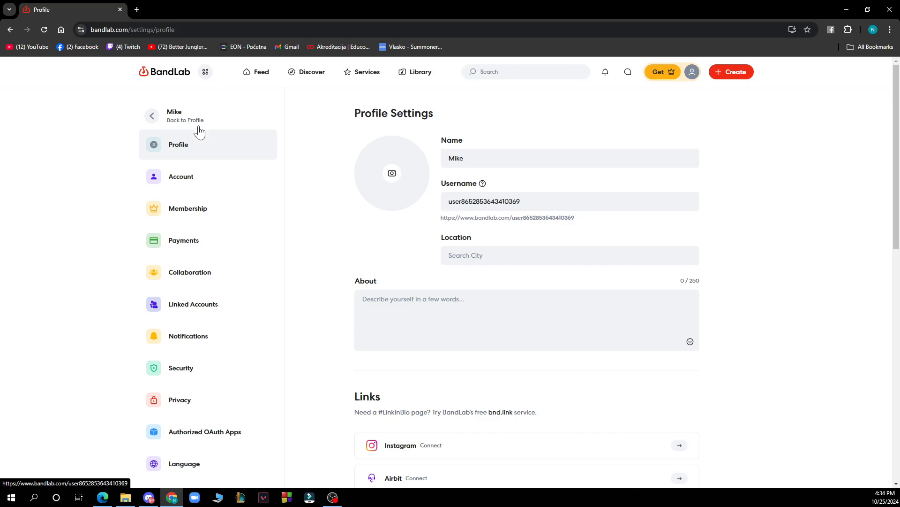
pyautogui.click(185, 115)
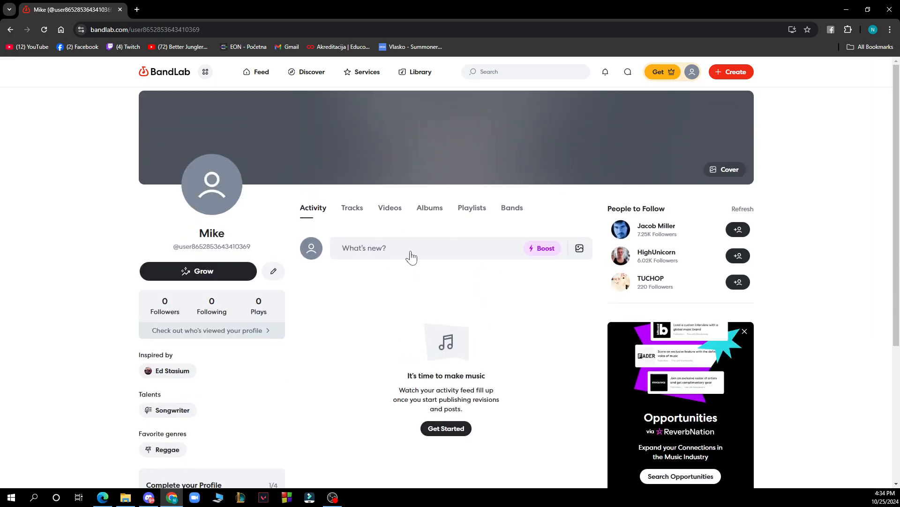
pyautogui.moveTo(523, 180)
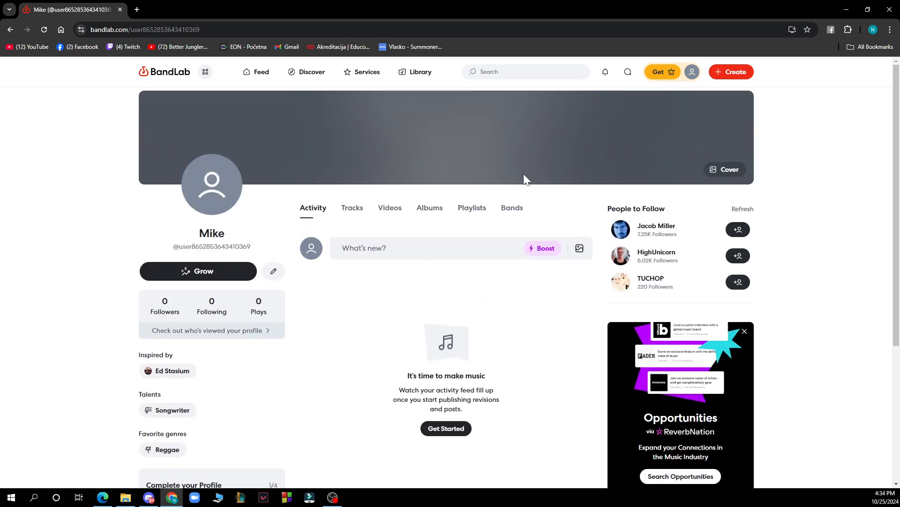
# Open Settings from the avatar menu and switch to the Account section
pyautogui.click(692, 71)
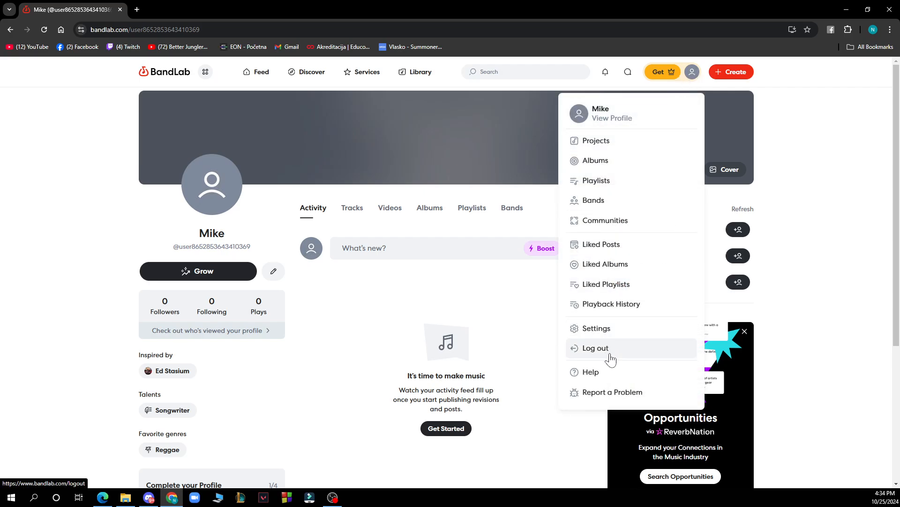
pyautogui.click(596, 327)
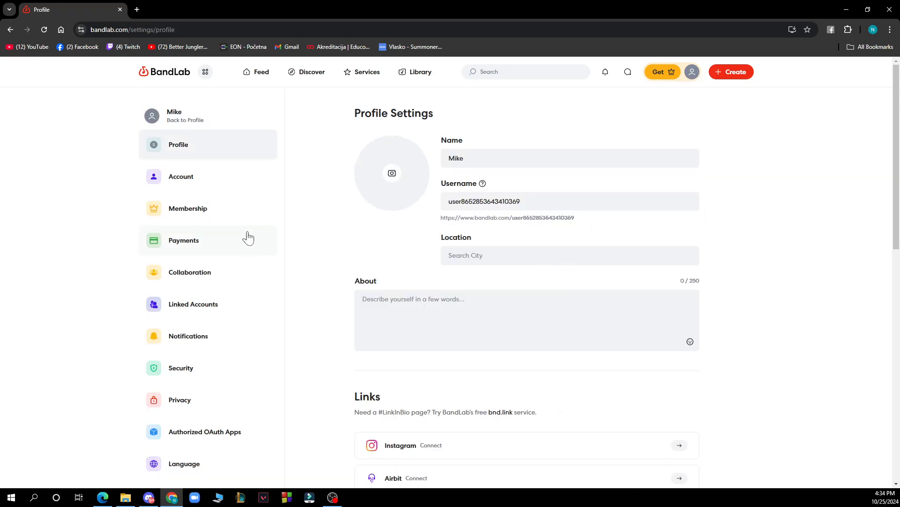
pyautogui.click(180, 177)
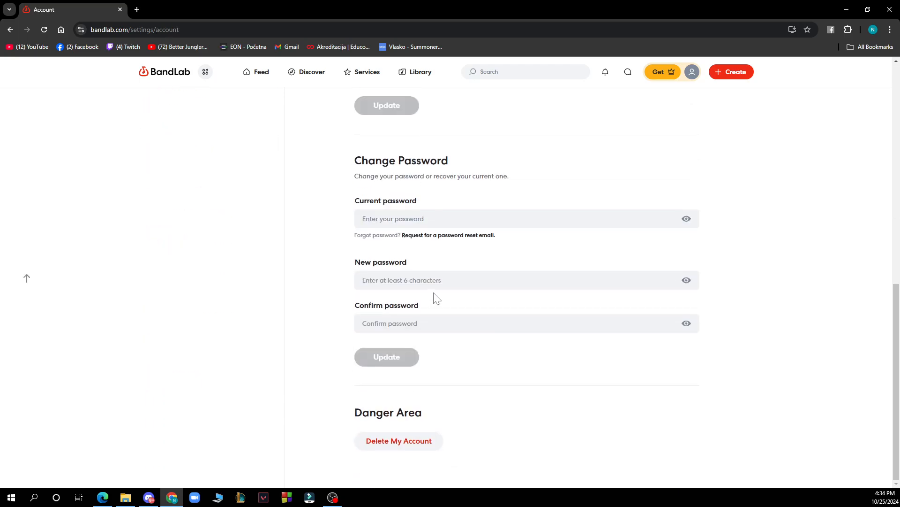
pyautogui.moveTo(399, 440)
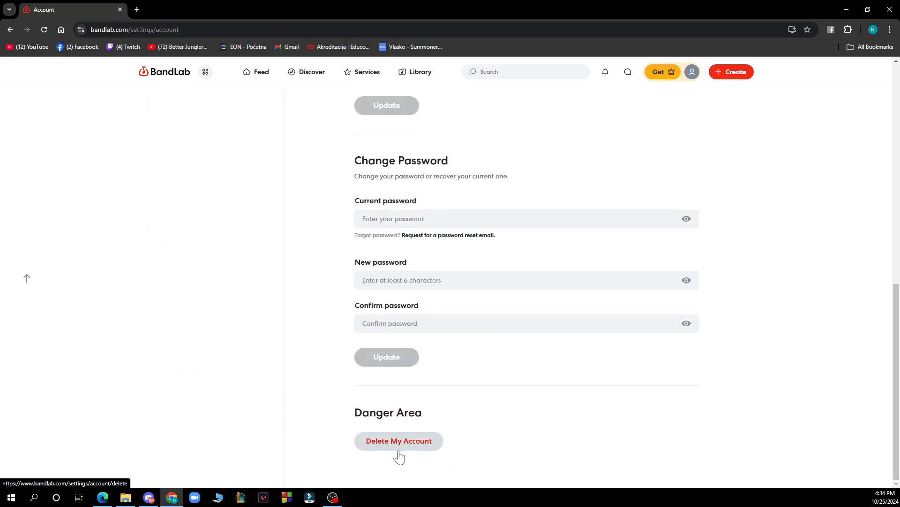
# Choose 'I don't like the BandLab experience' as the reason and open the Delete My Account confirmation
pyautogui.click(399, 441)
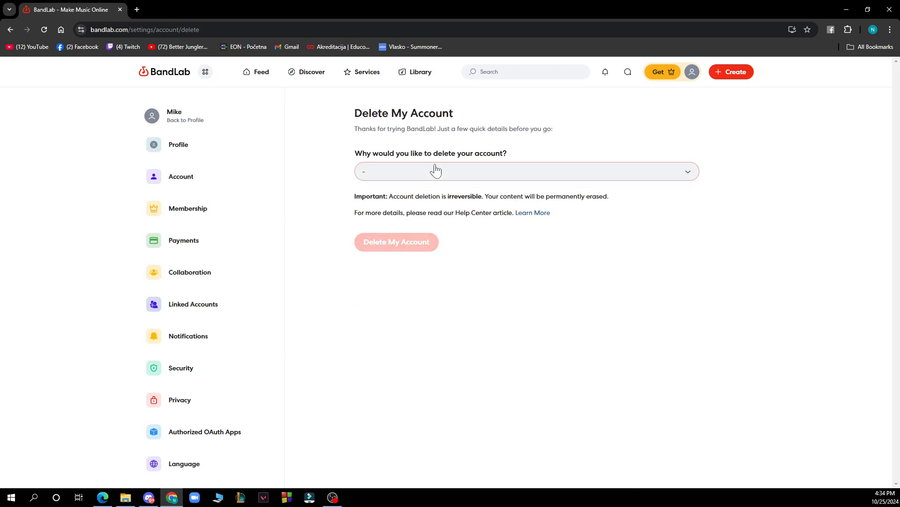
pyautogui.click(525, 171)
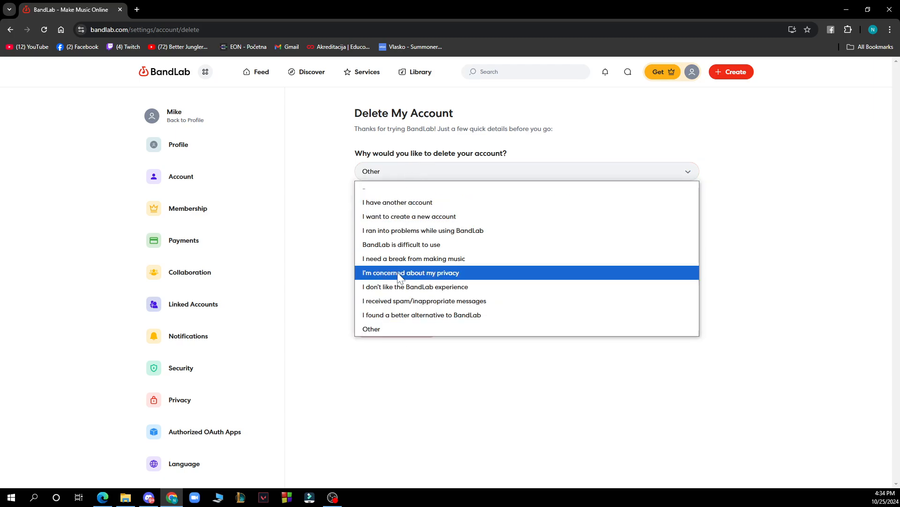
pyautogui.moveTo(413, 253)
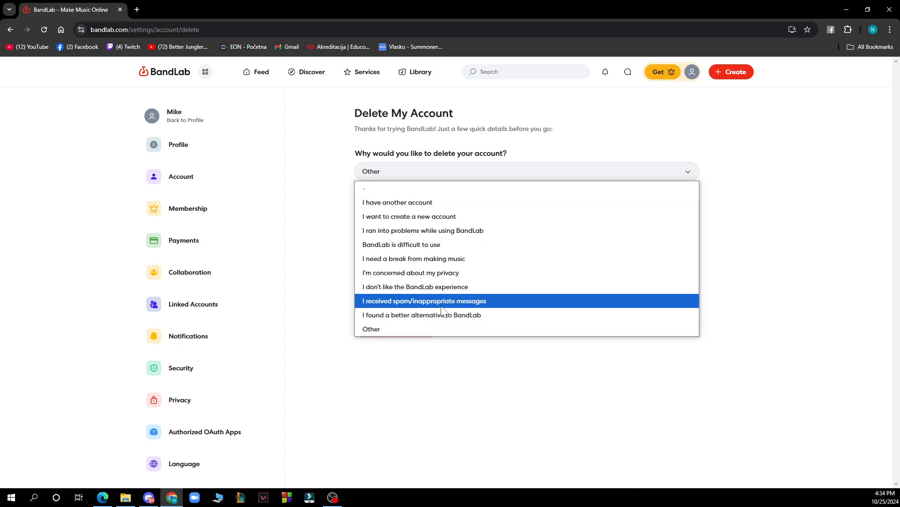
pyautogui.click(414, 286)
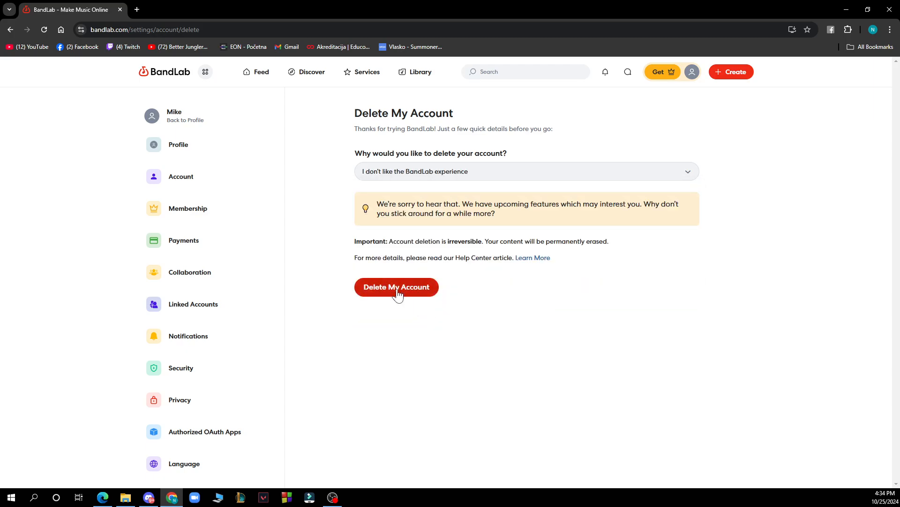
pyautogui.click(396, 287)
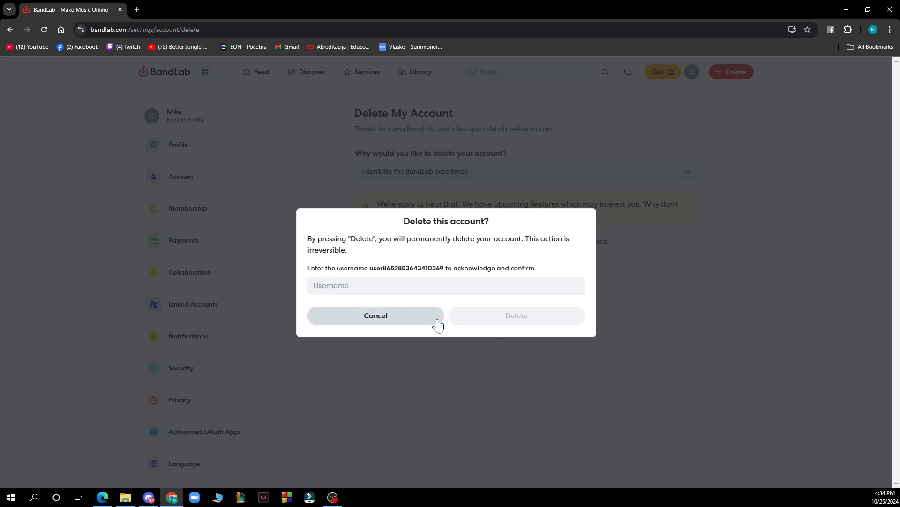
# Reopen the confirmation, try a non-matching username, then cancel the prompt
pyautogui.click(692, 72)
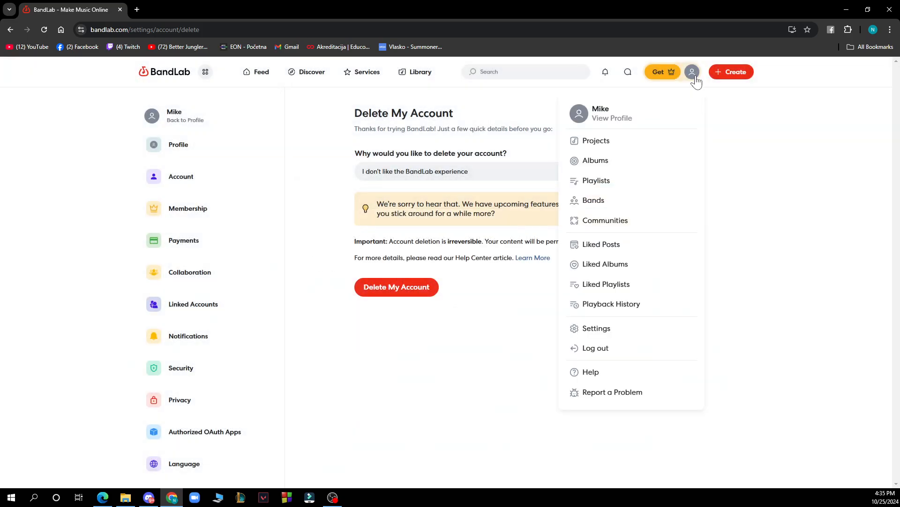
pyautogui.click(396, 286)
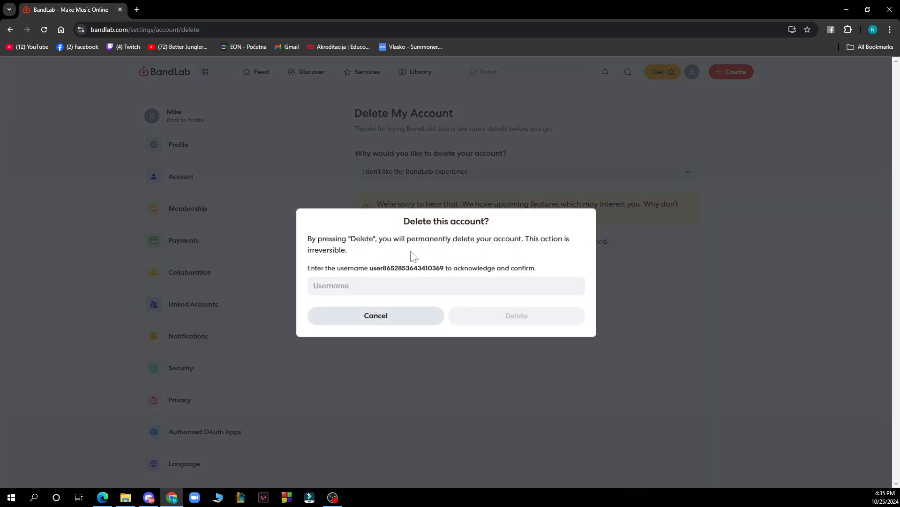
pyautogui.click(445, 286)
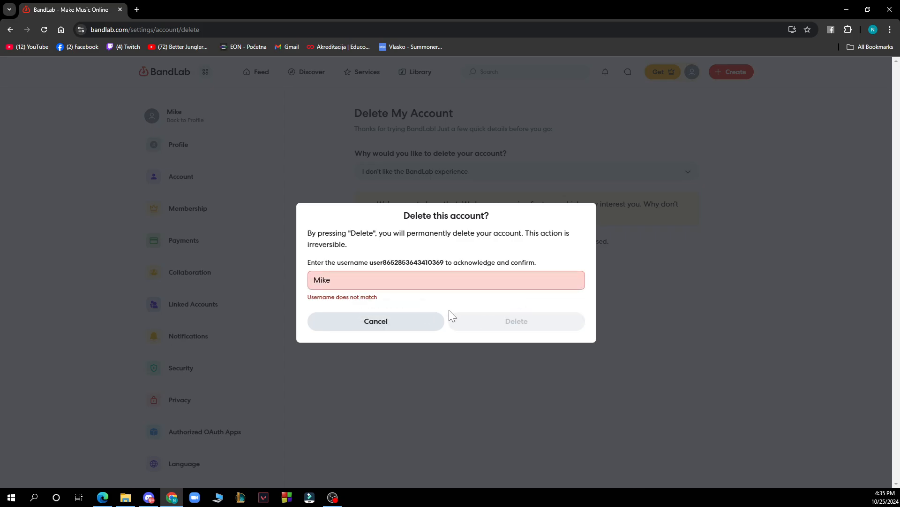
pyautogui.click(376, 321)
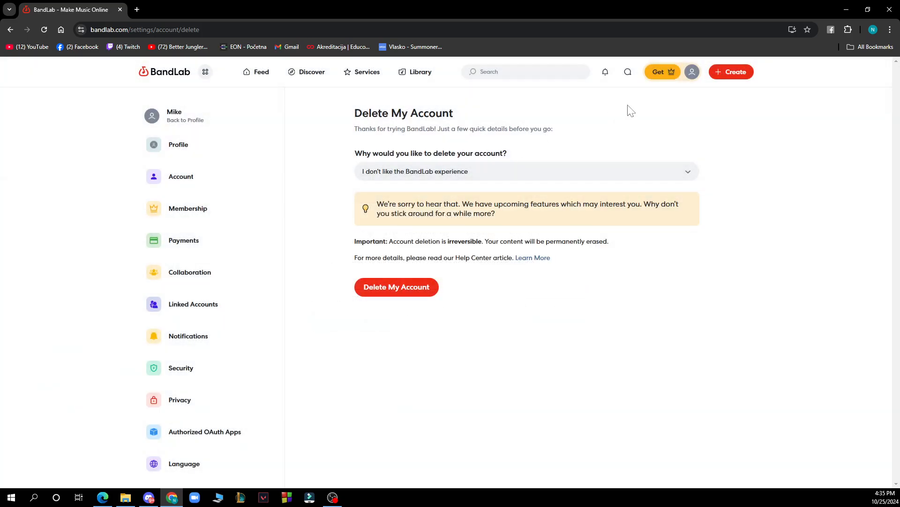
pyautogui.moveTo(213, 134)
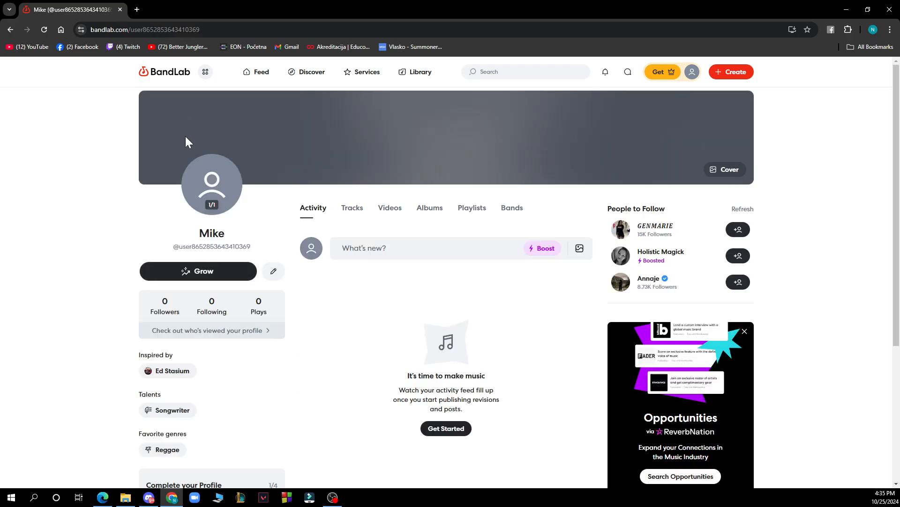
pyautogui.doubleClick(210, 246)
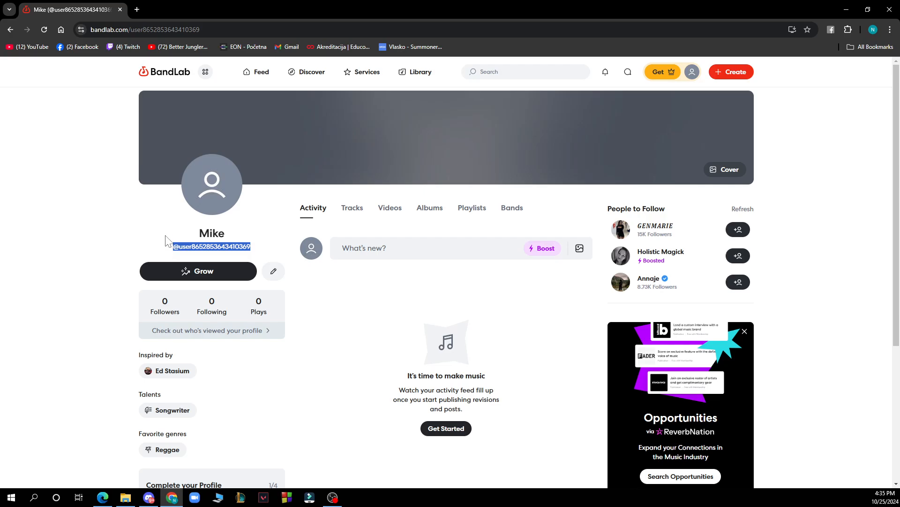
pyautogui.click(692, 71)
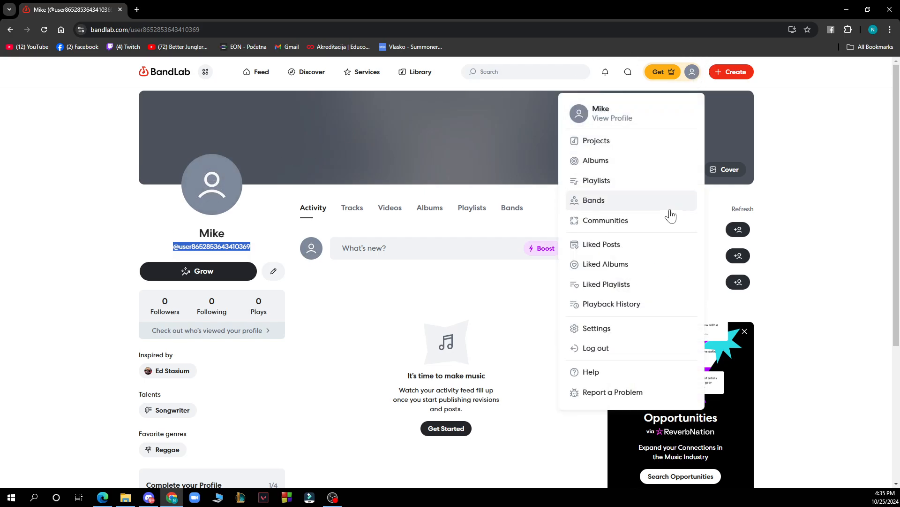
pyautogui.moveTo(606, 284)
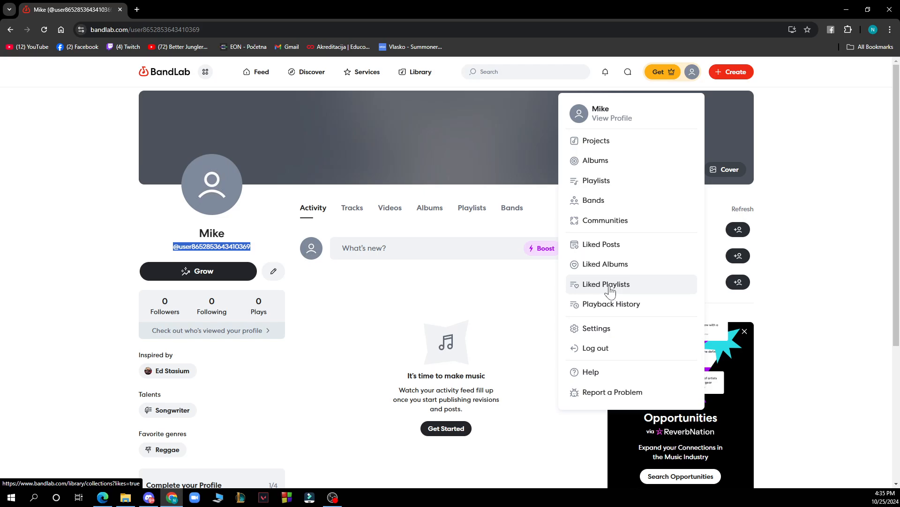
pyautogui.click(596, 328)
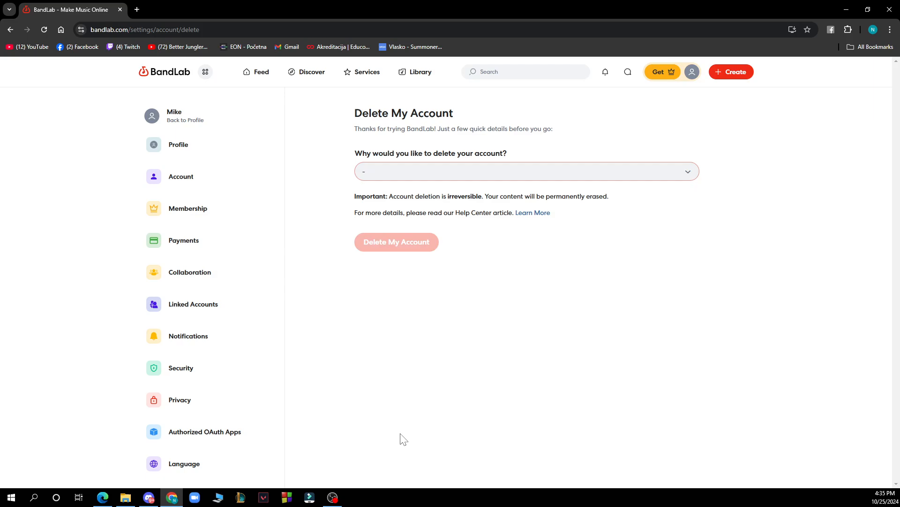
pyautogui.click(525, 171)
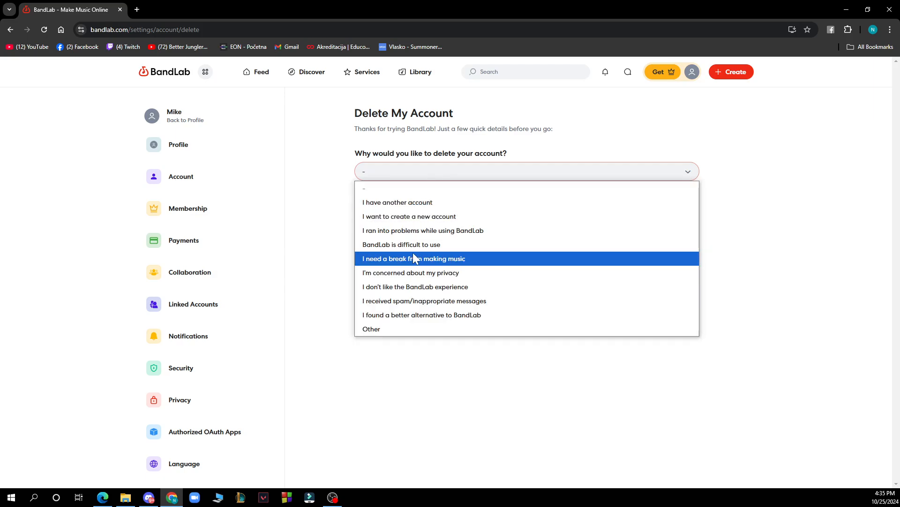
pyautogui.moveTo(421, 270)
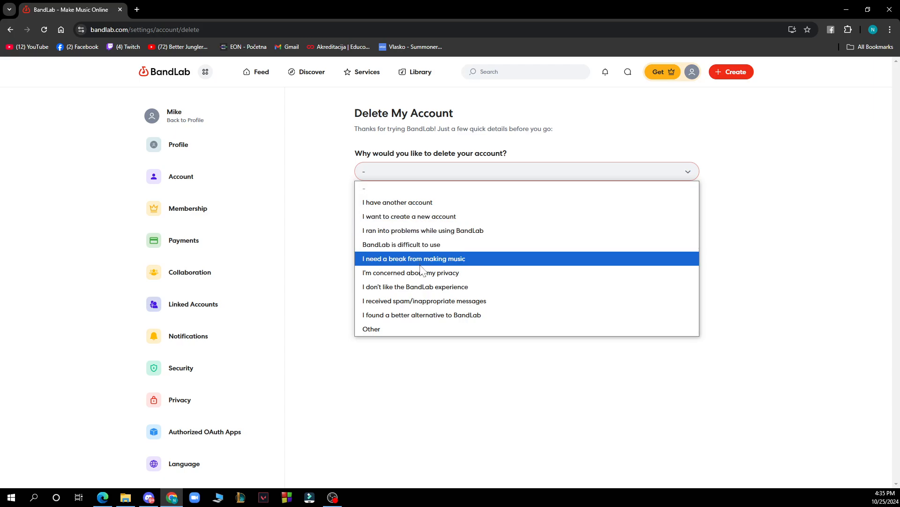
pyautogui.click(415, 286)
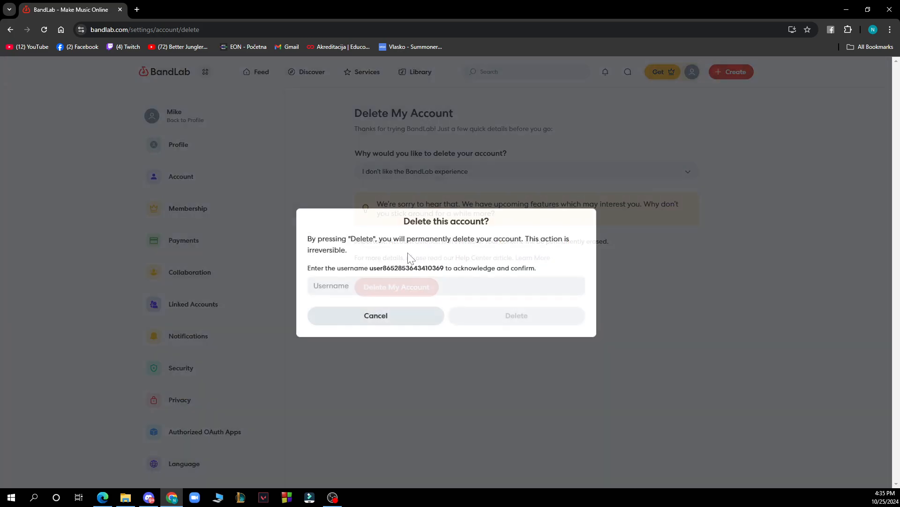
pyautogui.write('@user8652853643410369')
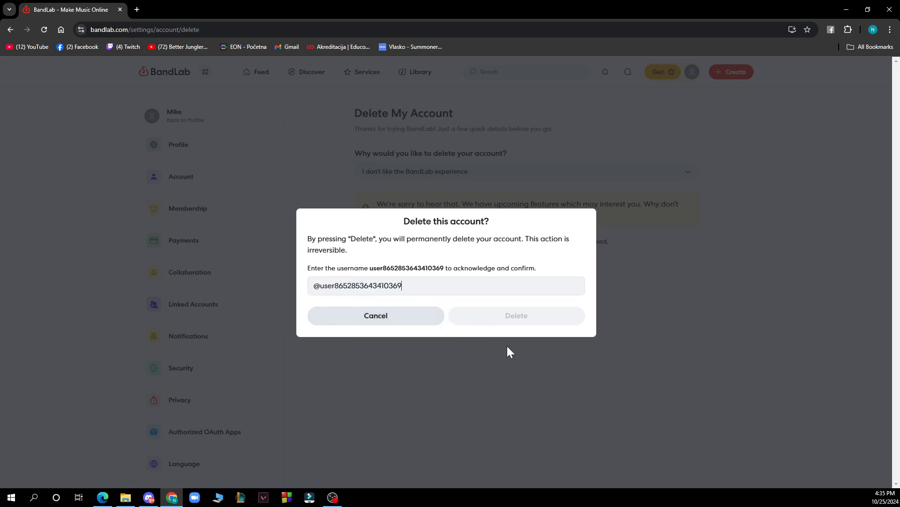
pyautogui.click(375, 315)
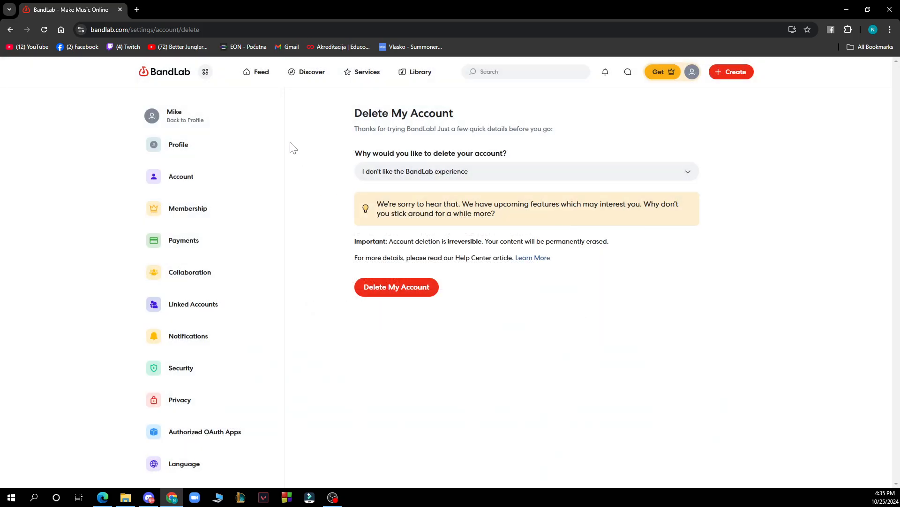